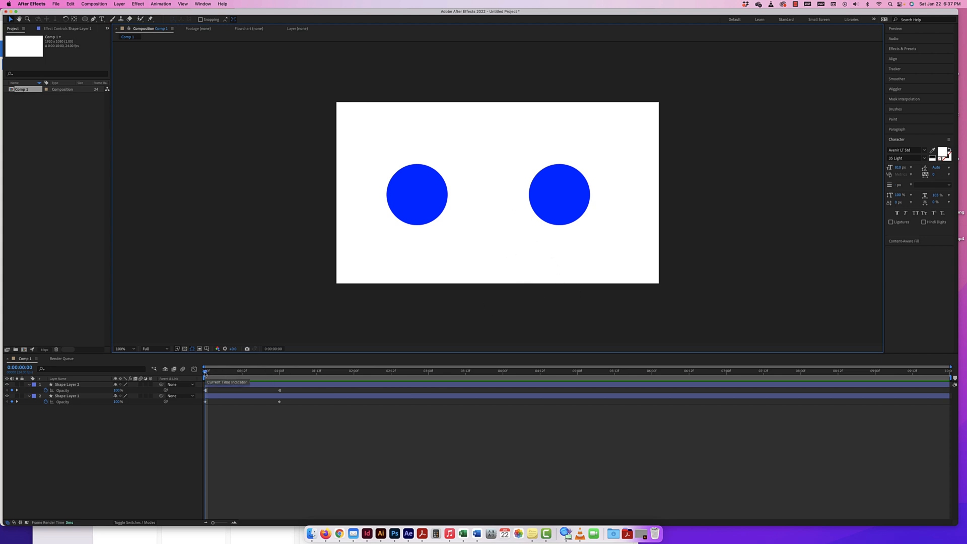
- Keyframe Shape Layer 3's Opacity at 100% at 0s and 1% at 1s, with the playhead at 1s
click(67, 395)
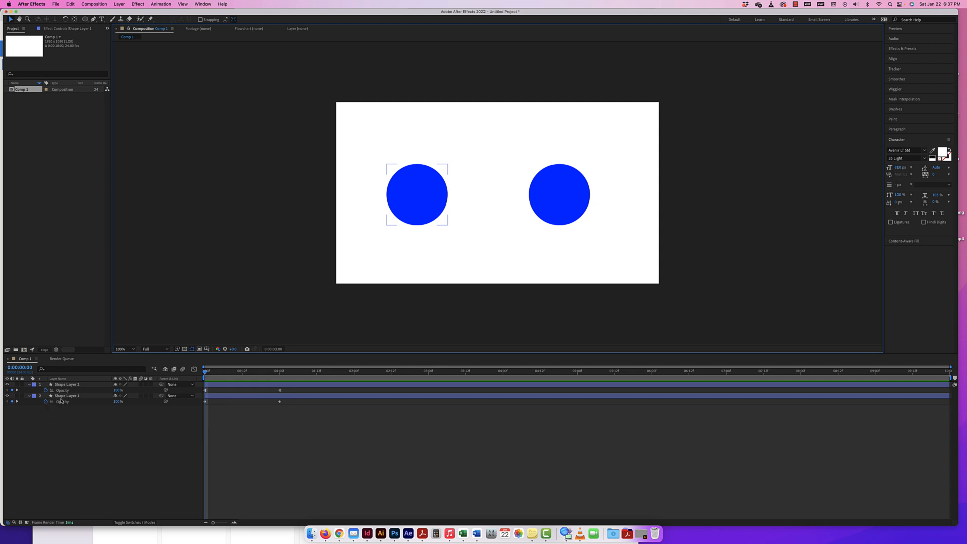
click(68, 395)
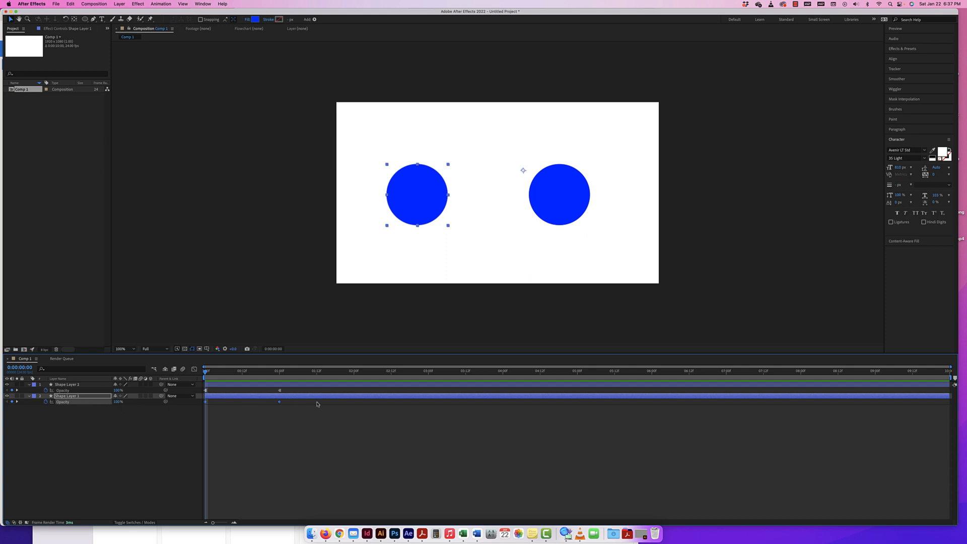
mouse_move(110, 369)
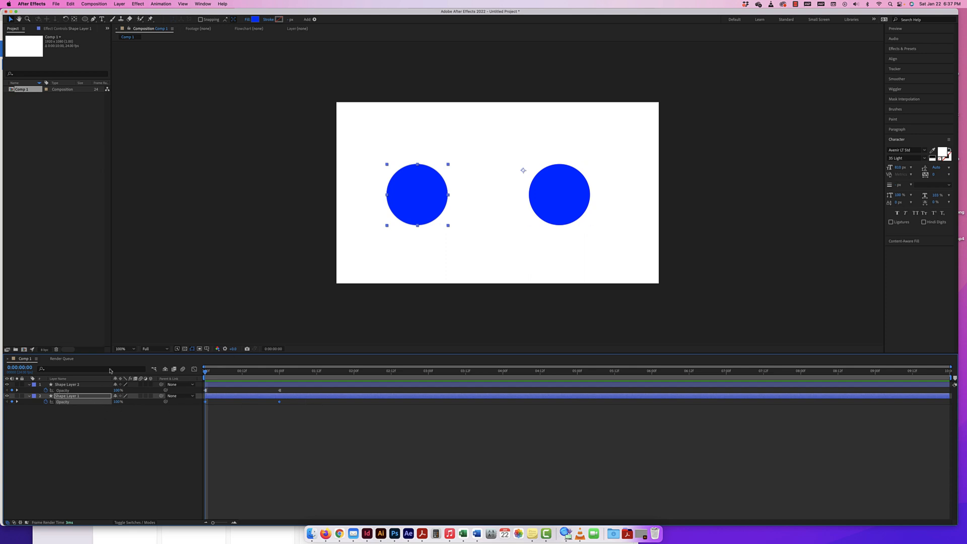
click(558, 194)
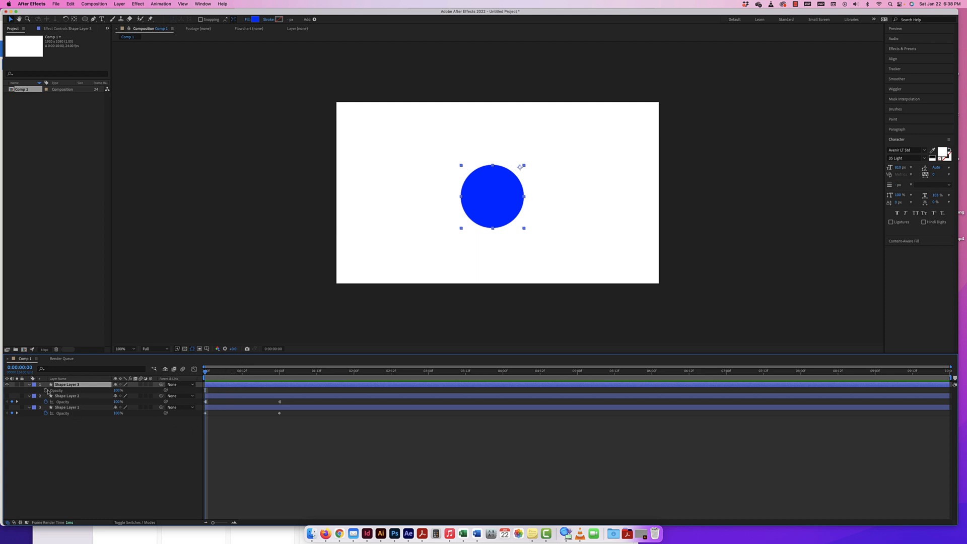
double_click(67, 384)
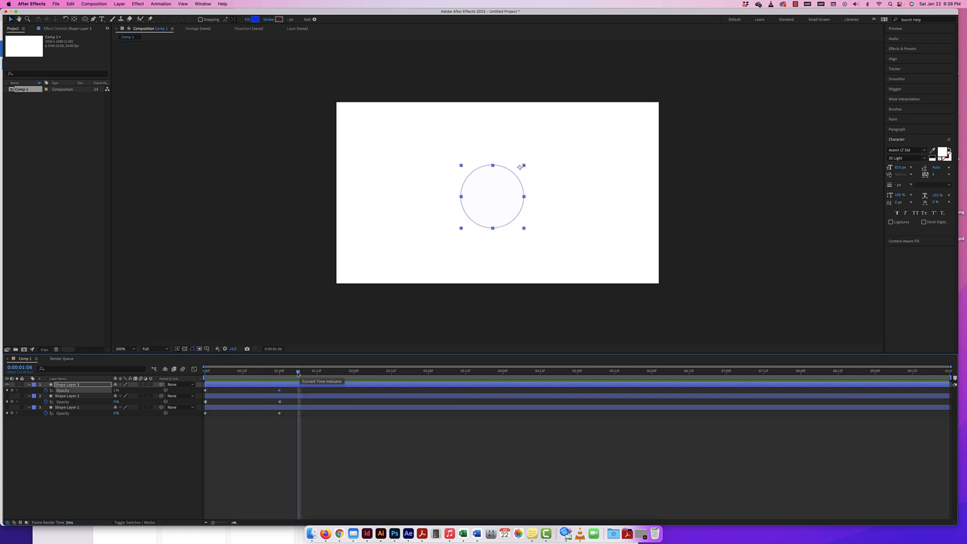
drag(299, 371, 236, 371)
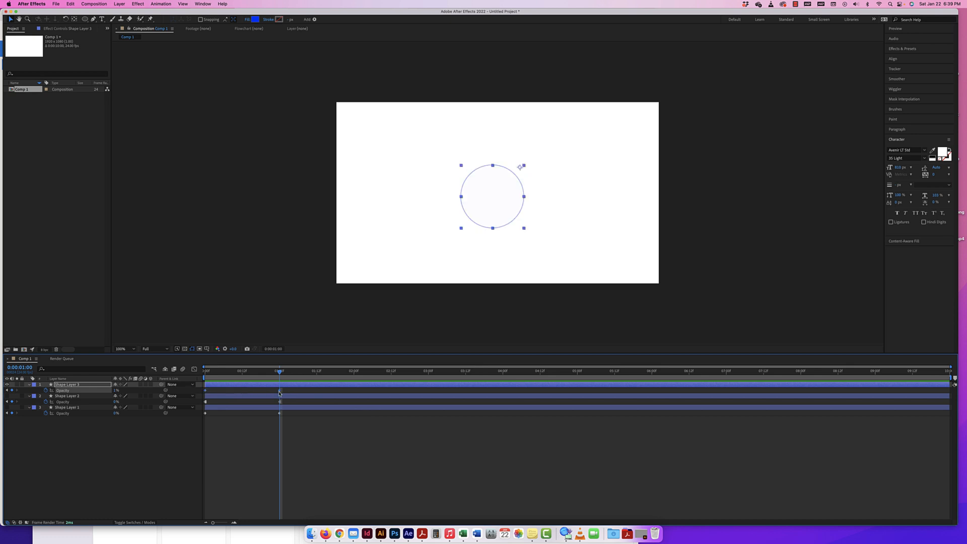
- Change the one-second opacity keyframe's Temporal Interpolation to Hold via Animation > Keyframe Interpolation
right_click(279, 393)
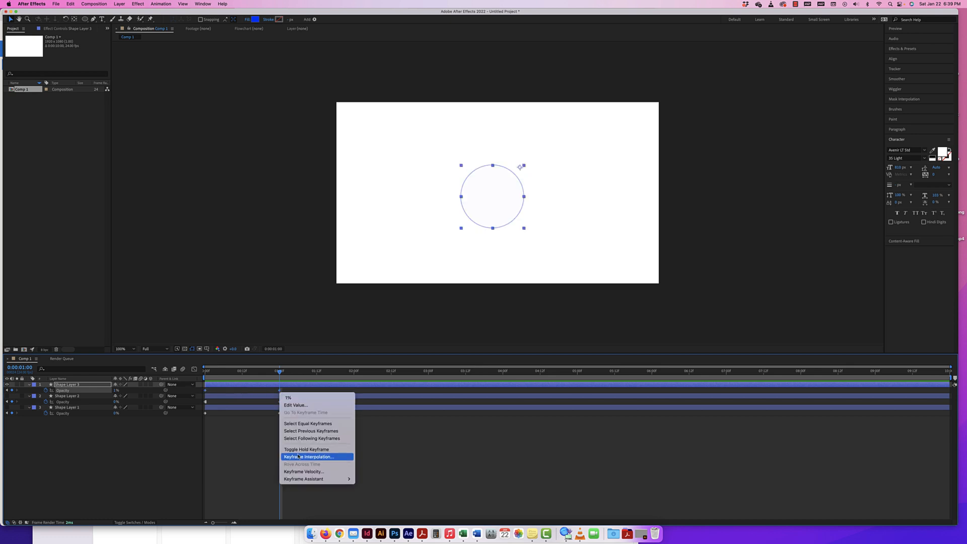
mouse_move(186, 12)
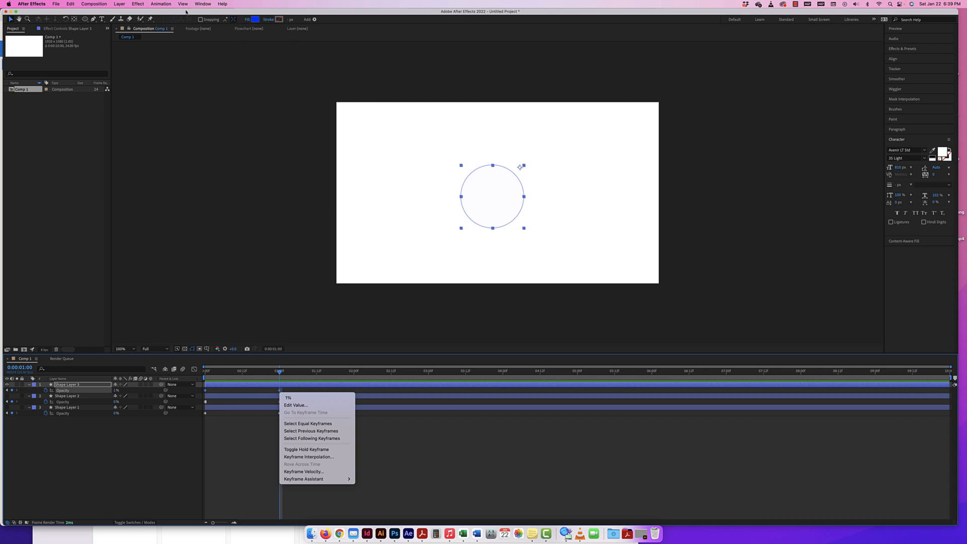
click(160, 4)
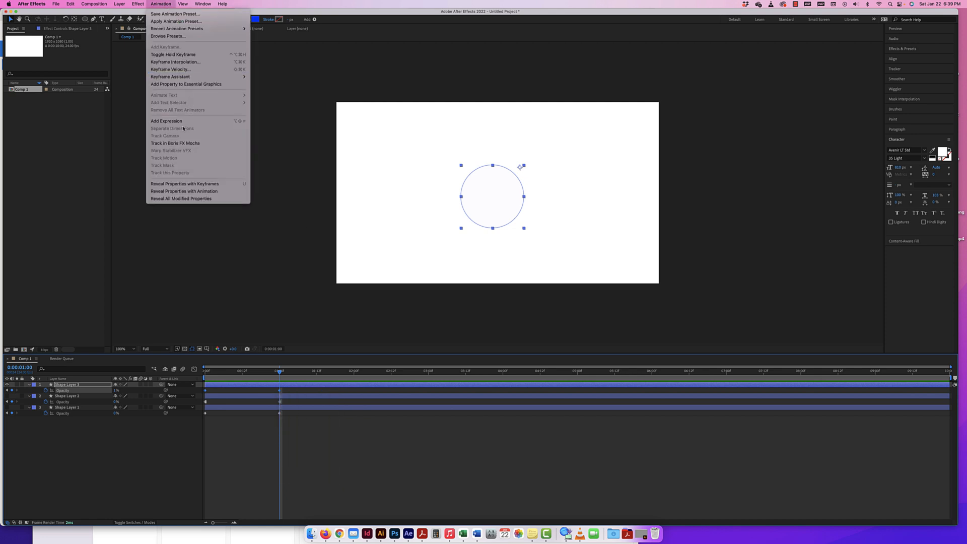
click(175, 62)
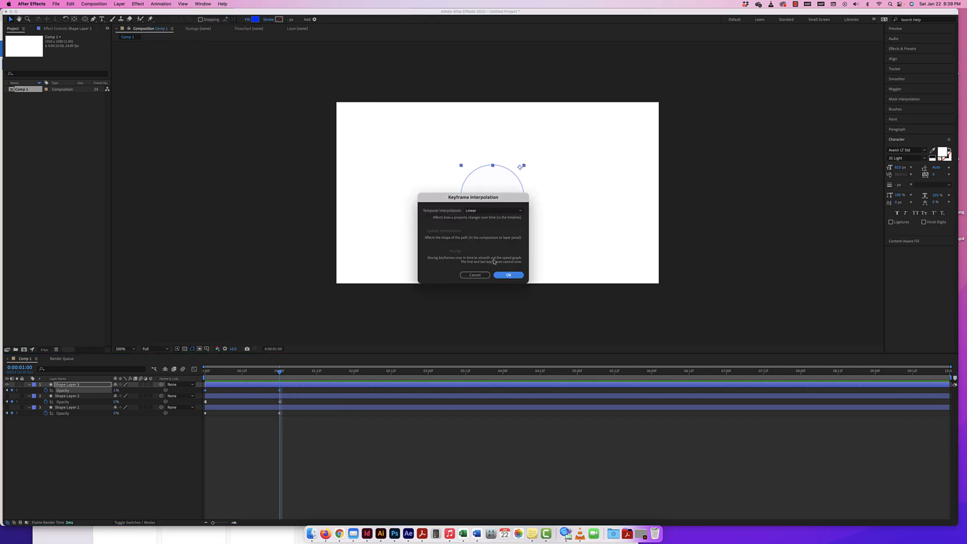
click(494, 210)
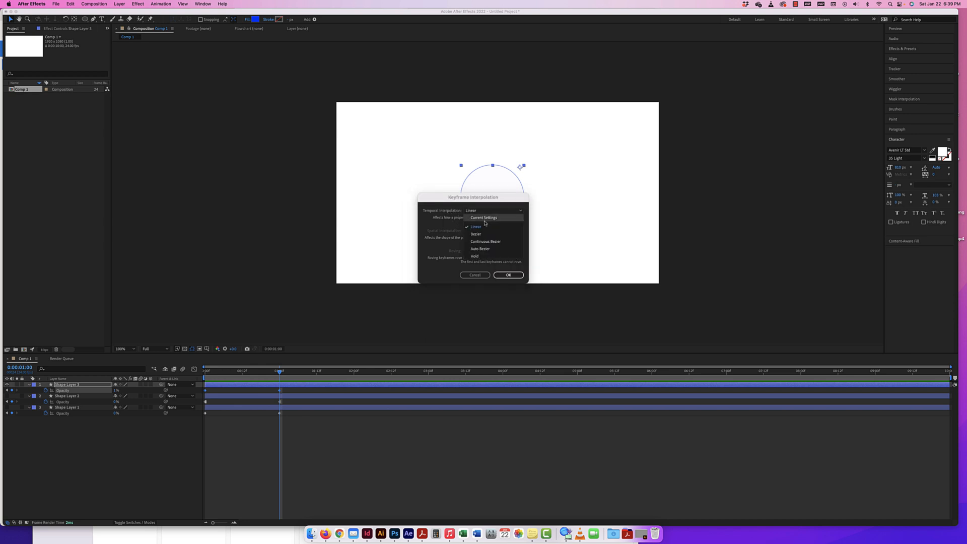
mouse_move(484, 256)
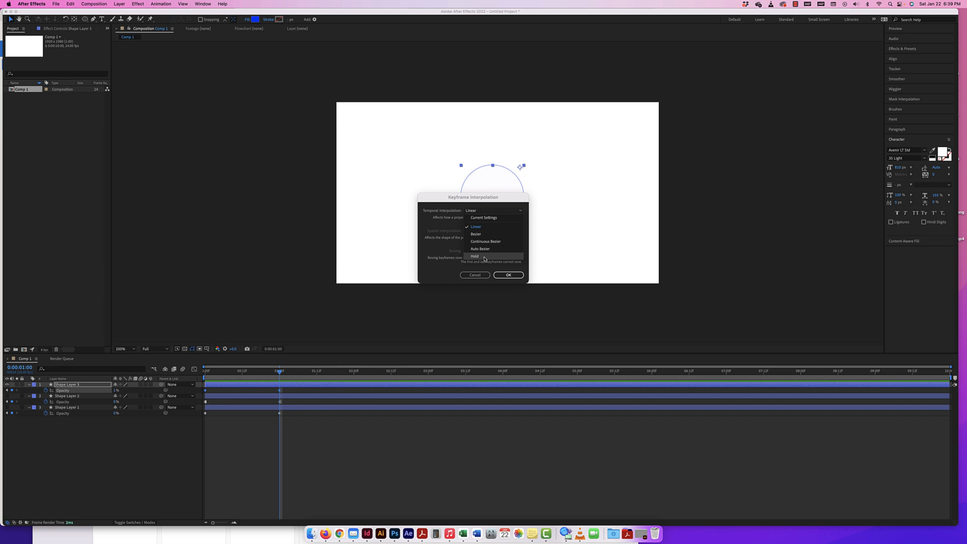
click(508, 274)
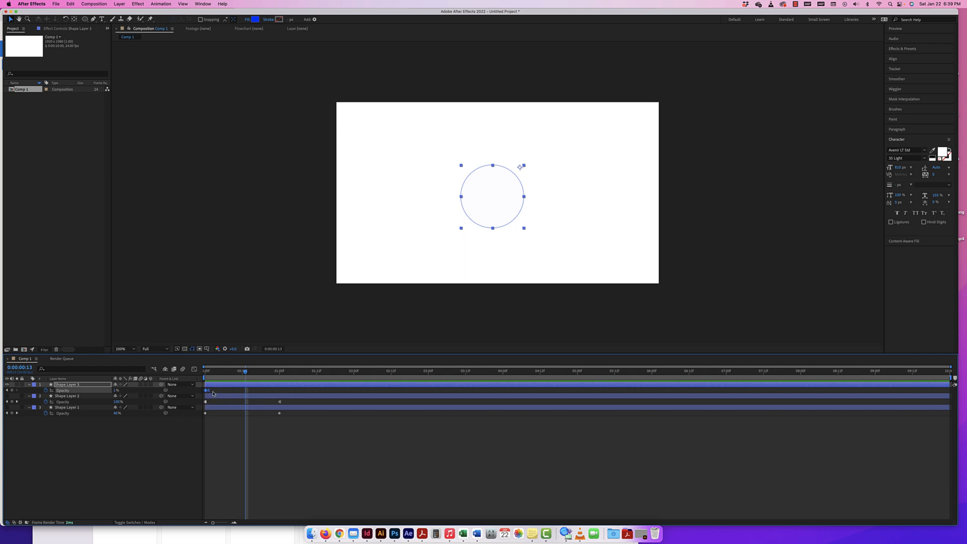
- Select Shape Layer 3's starting opacity keyframe to paste a rapid run of Hold keyframes
click(219, 370)
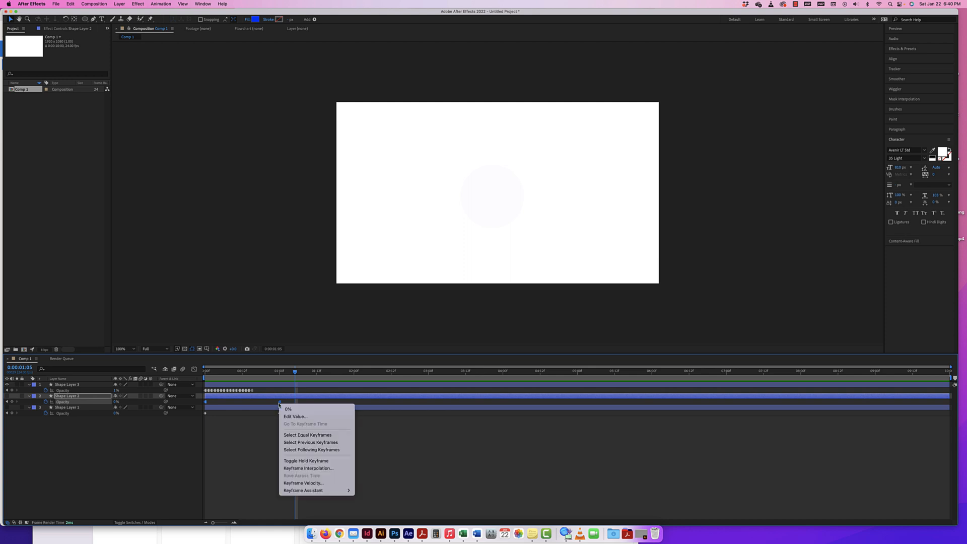
mouse_move(311, 450)
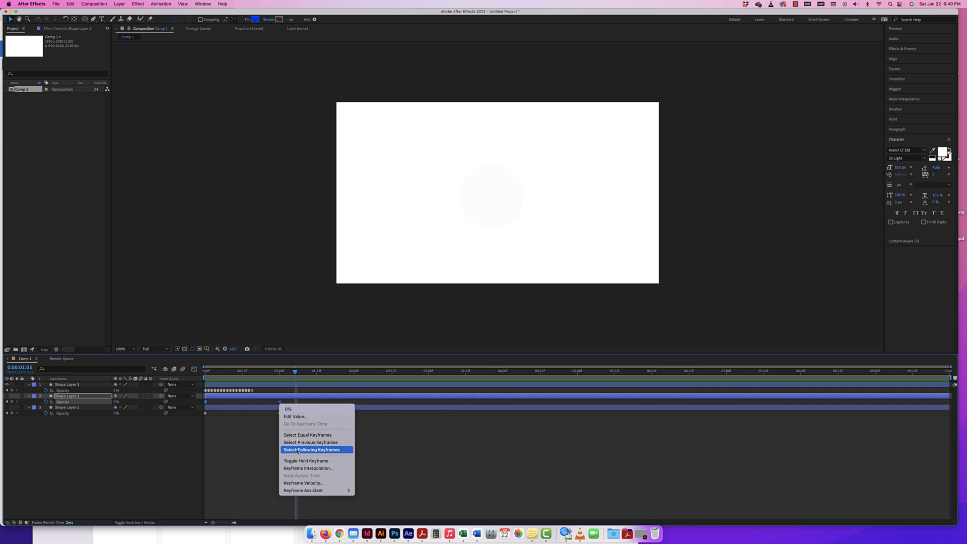
mouse_move(308, 467)
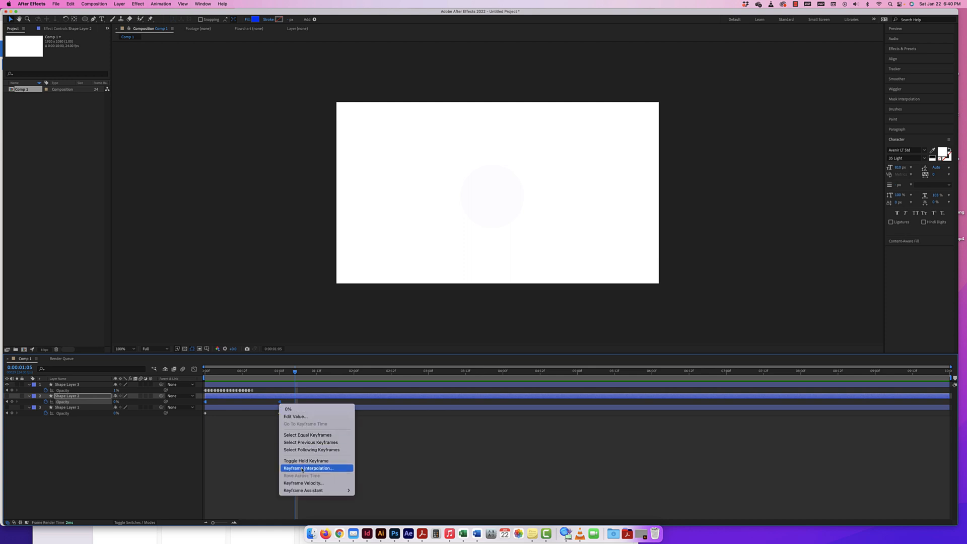
- Show the Keyframe Interpolation dialog's Temporal Interpolation list with Hold selected
click(310, 468)
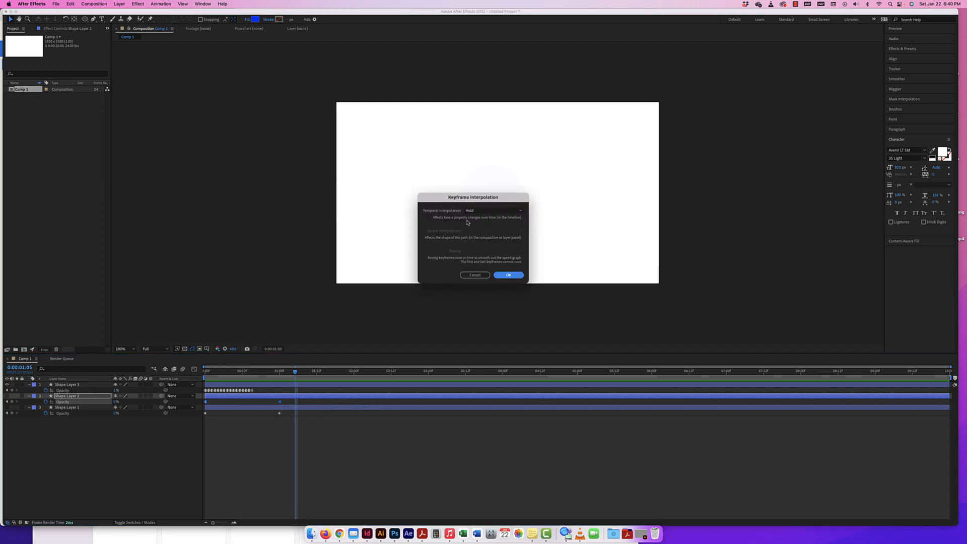
click(493, 211)
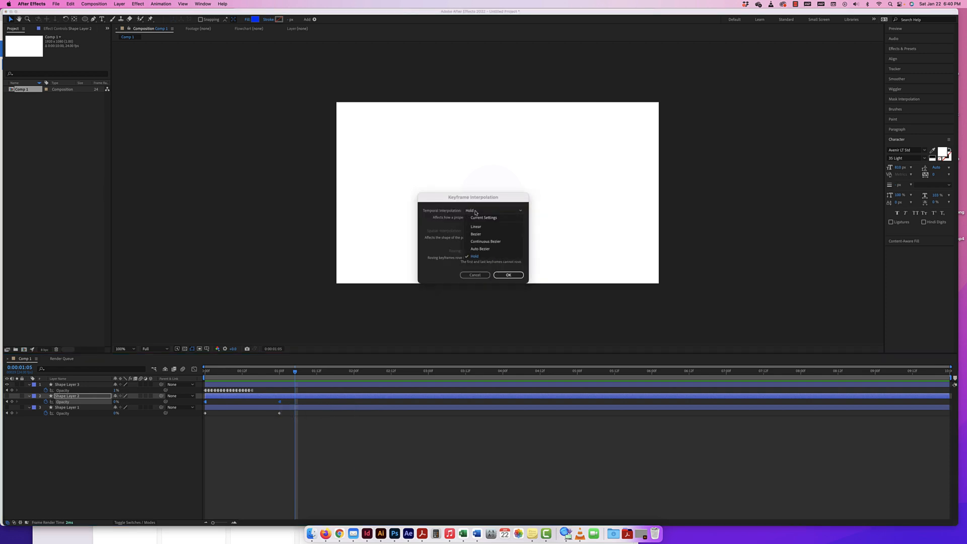
click(508, 274)
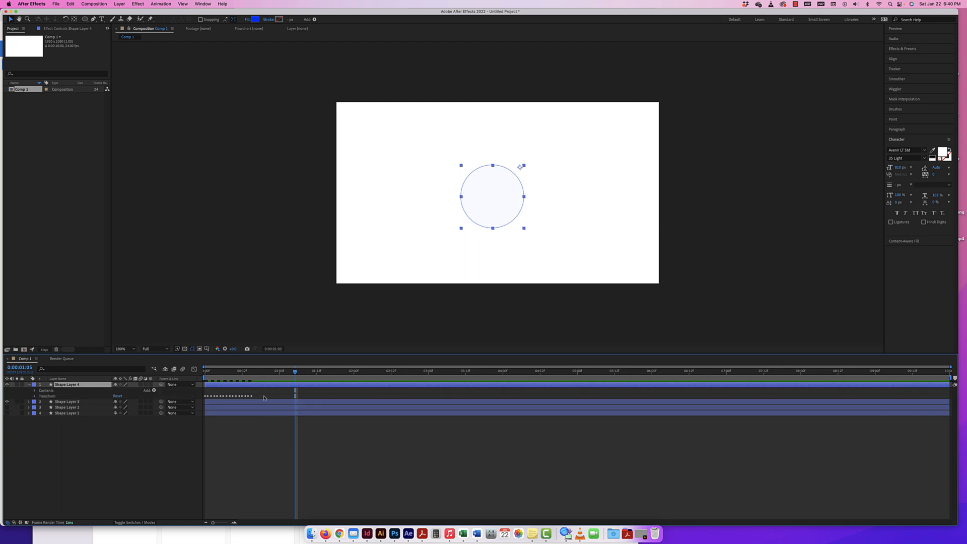
- Set Shape Layer 4's opacity keyframes to Linear temporal interpolation and check an early frame
click(34, 395)
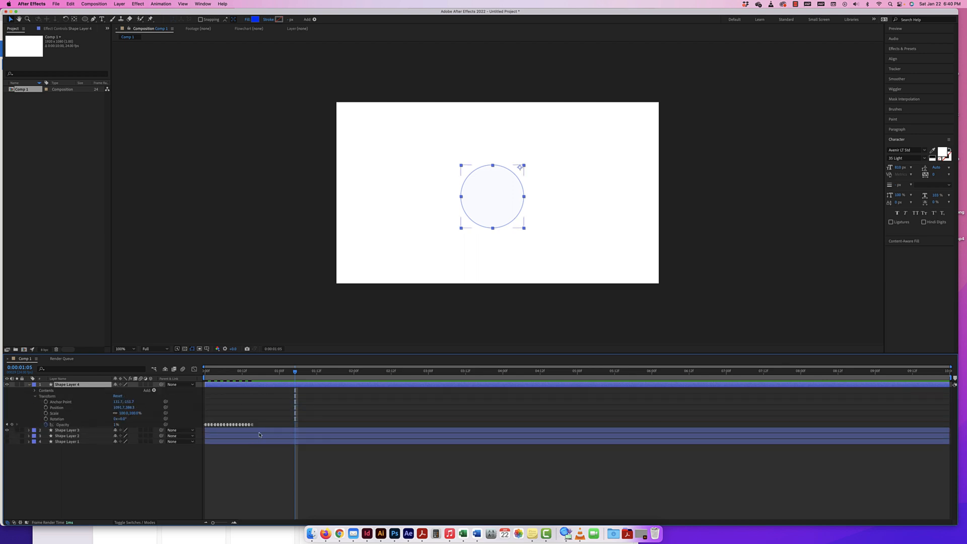
right_click(232, 424)
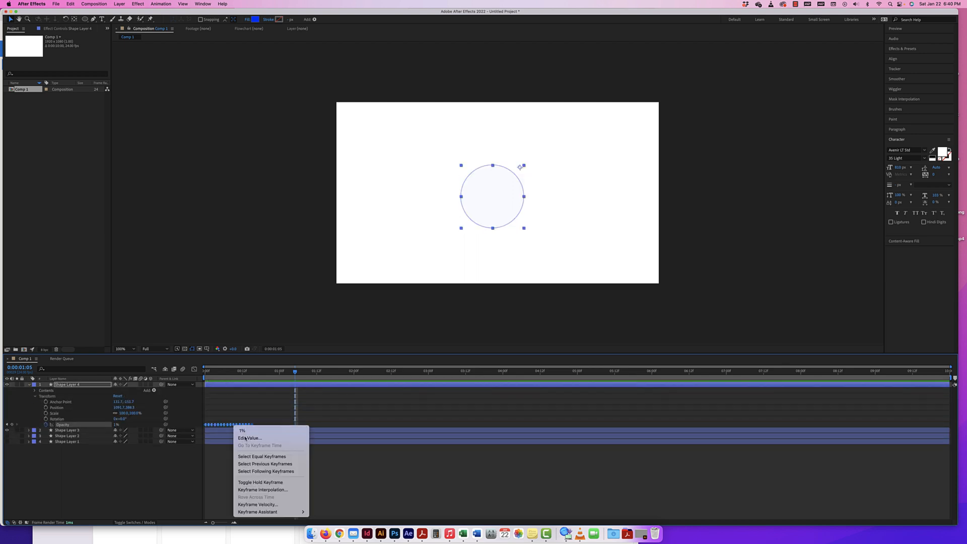
click(262, 490)
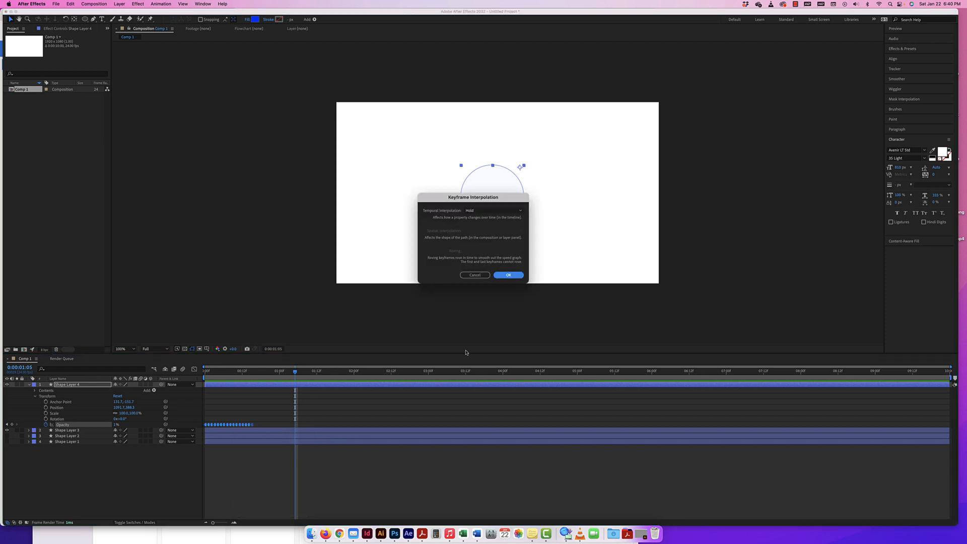
click(492, 210)
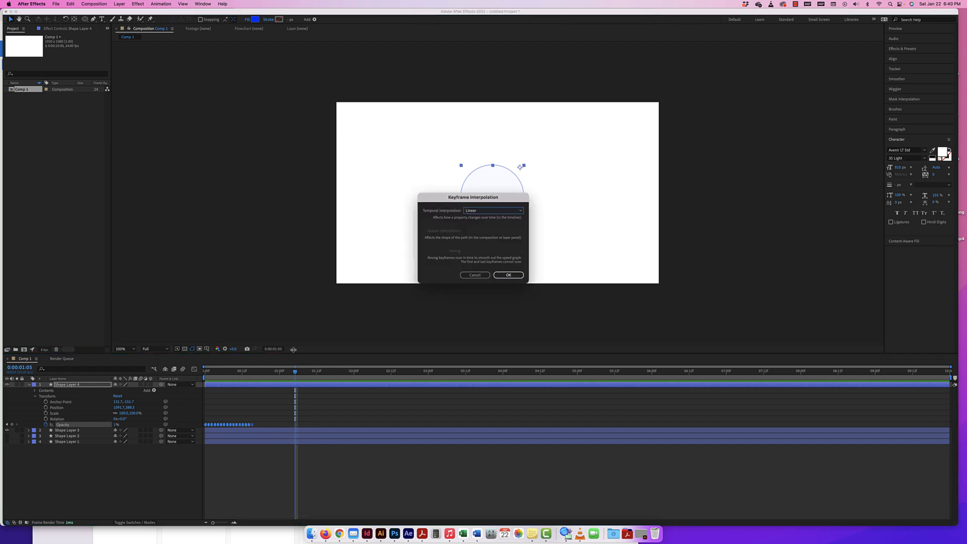
click(507, 274)
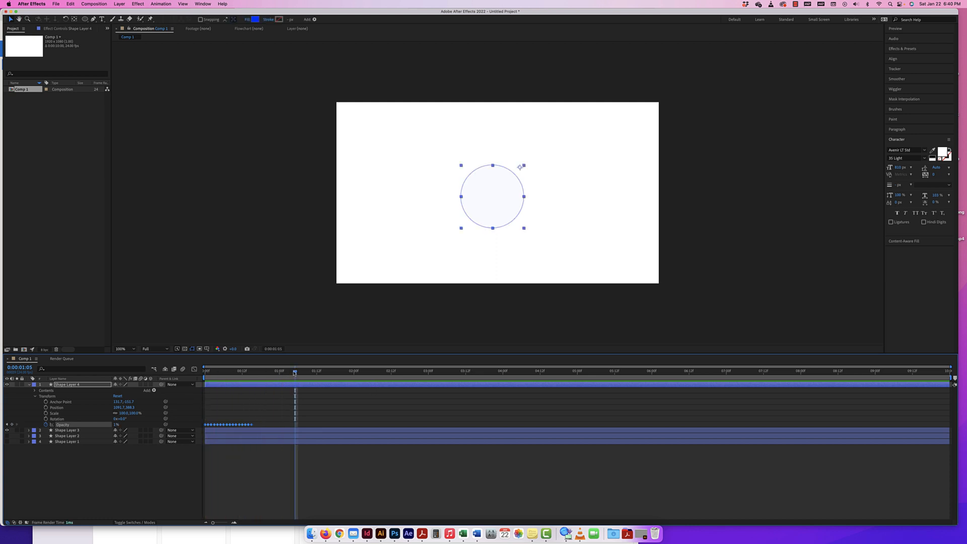
click(214, 371)
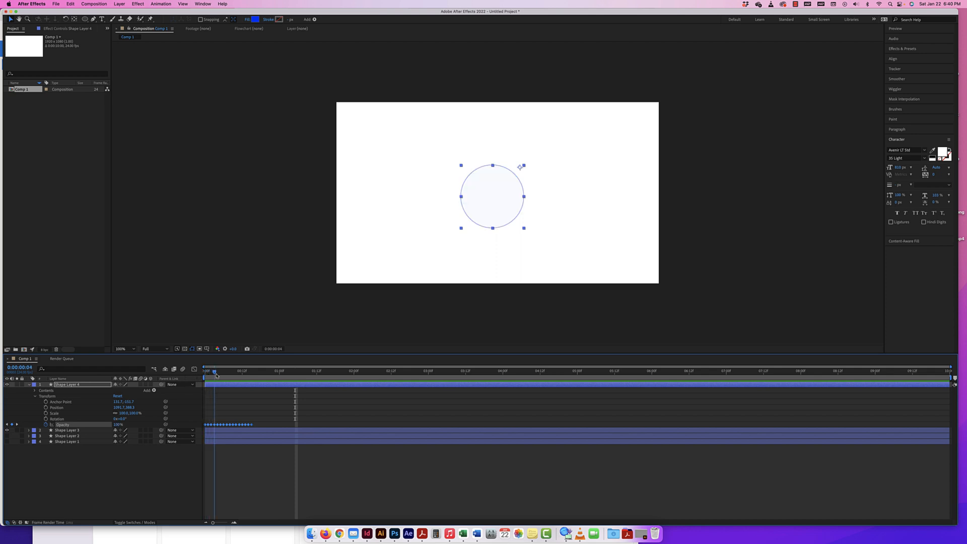